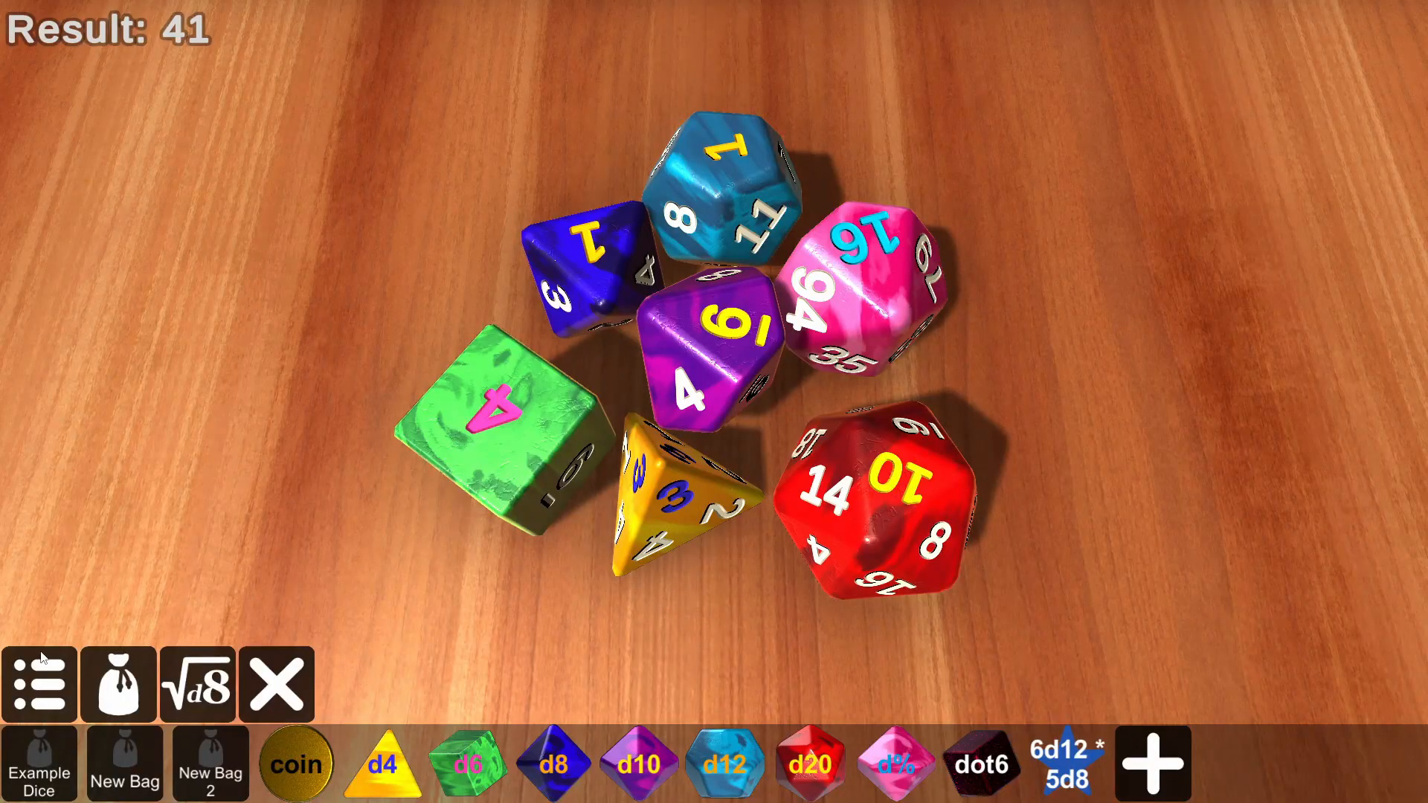
In Environment settings, try the Walnut table background, then choose Beech.
left_click(40, 683)
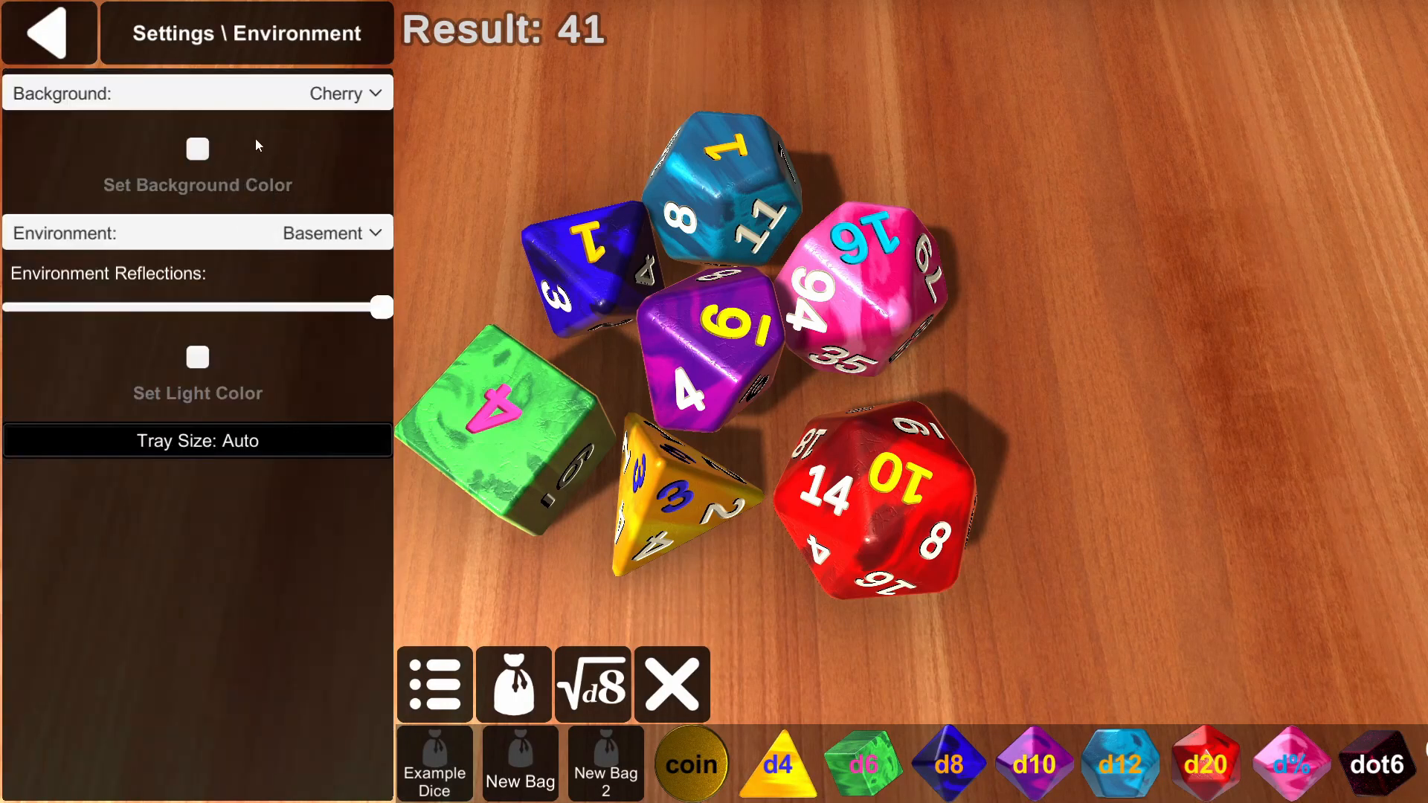
left_click(344, 93)
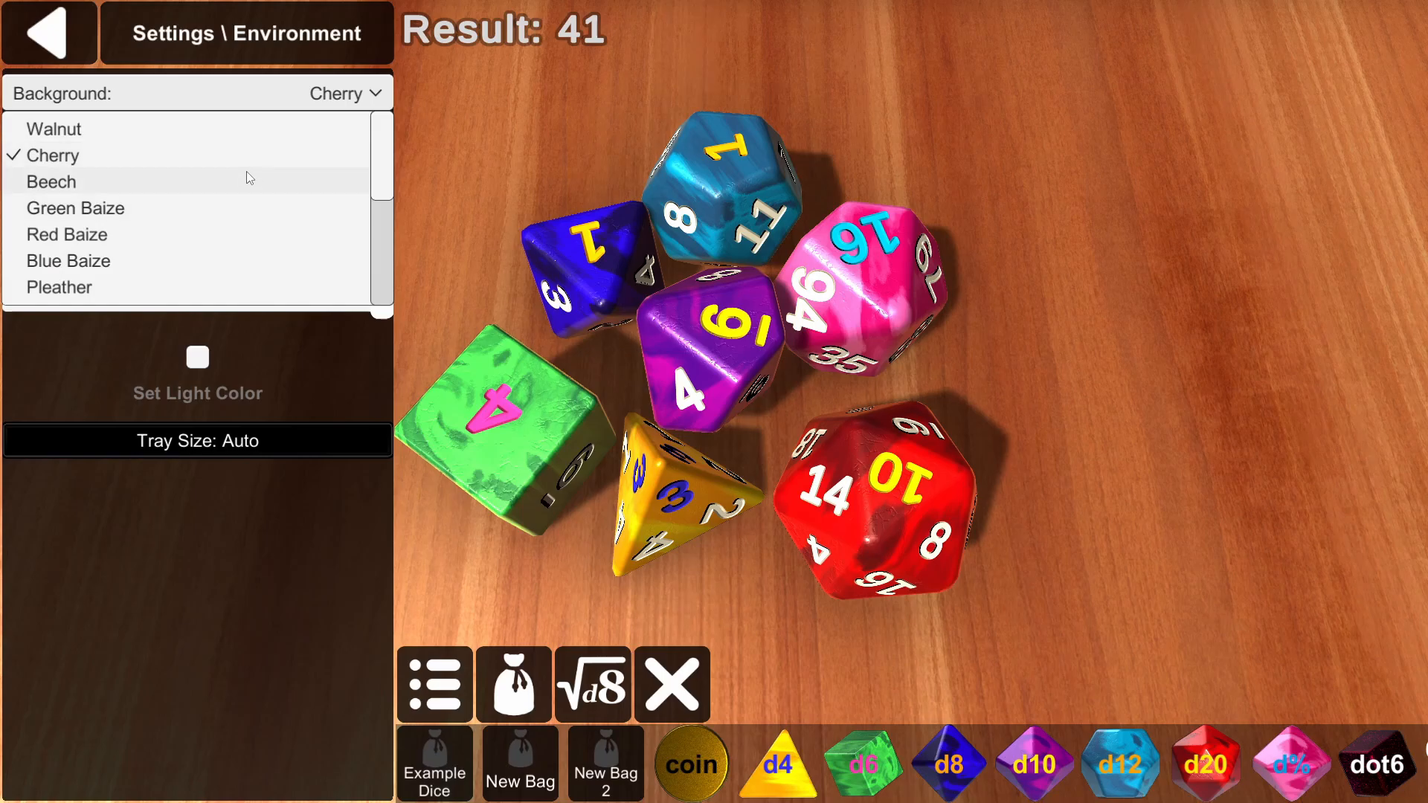
left_click(53, 128)
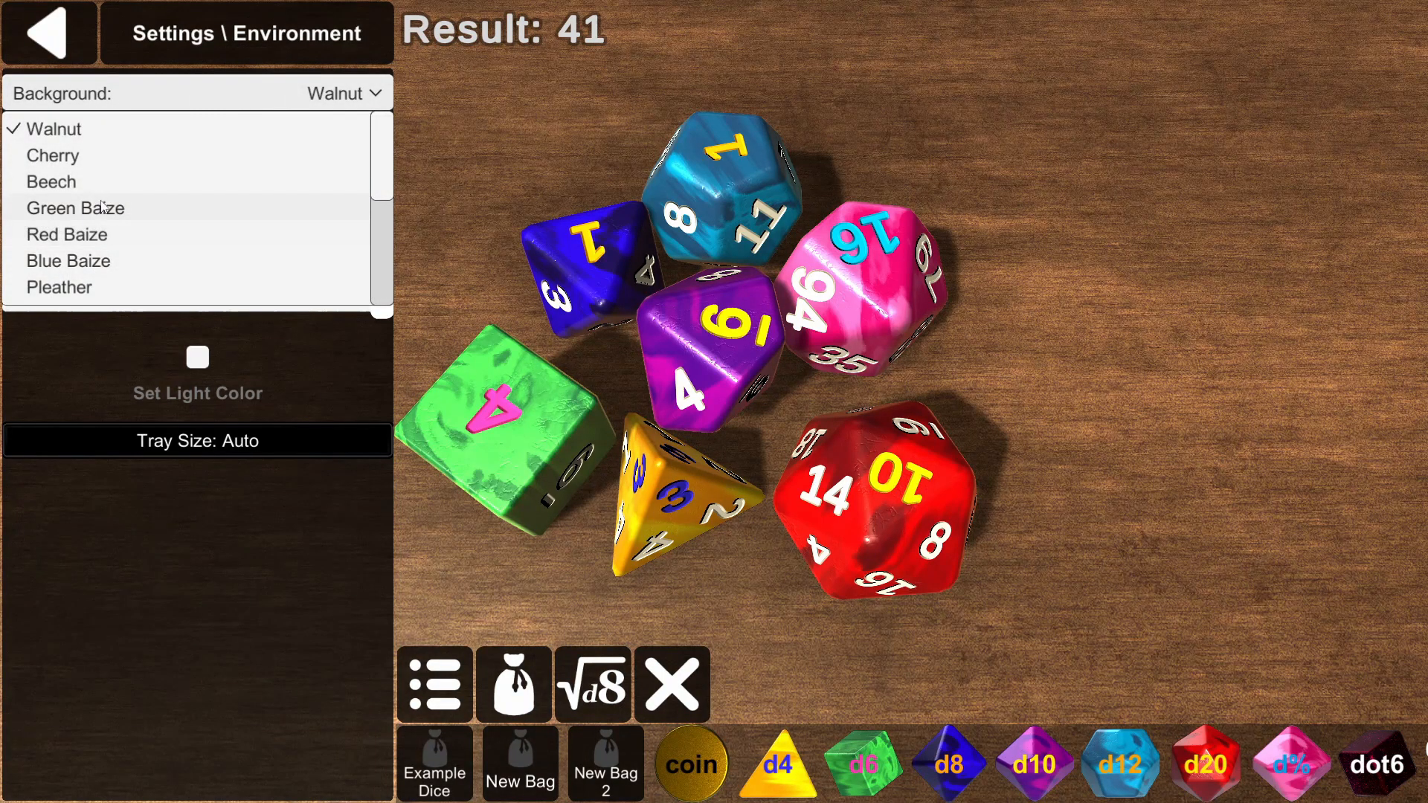
left_click(51, 182)
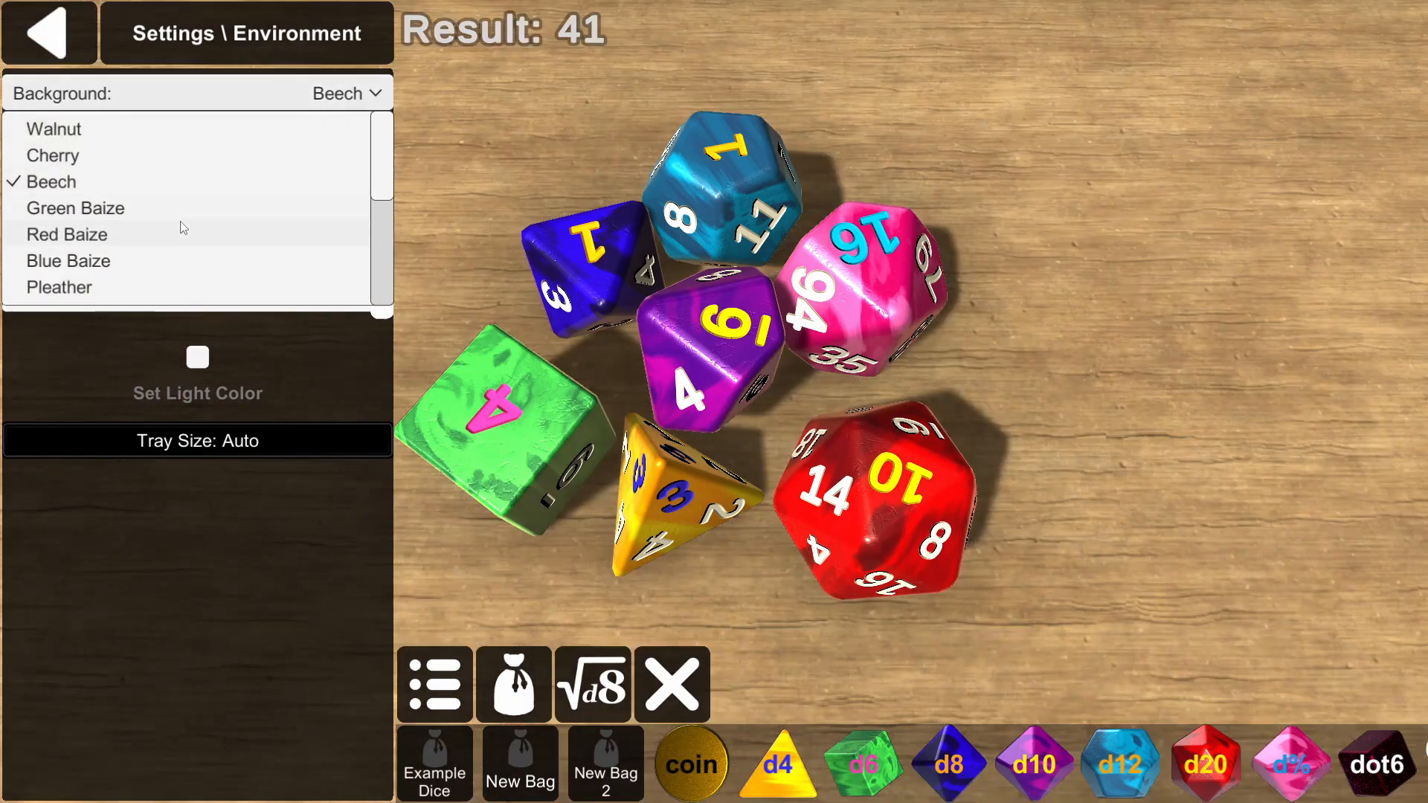
Try the blue Chroma B backdrop, then settle on the magenta Chroma M.
scroll("down", 3)
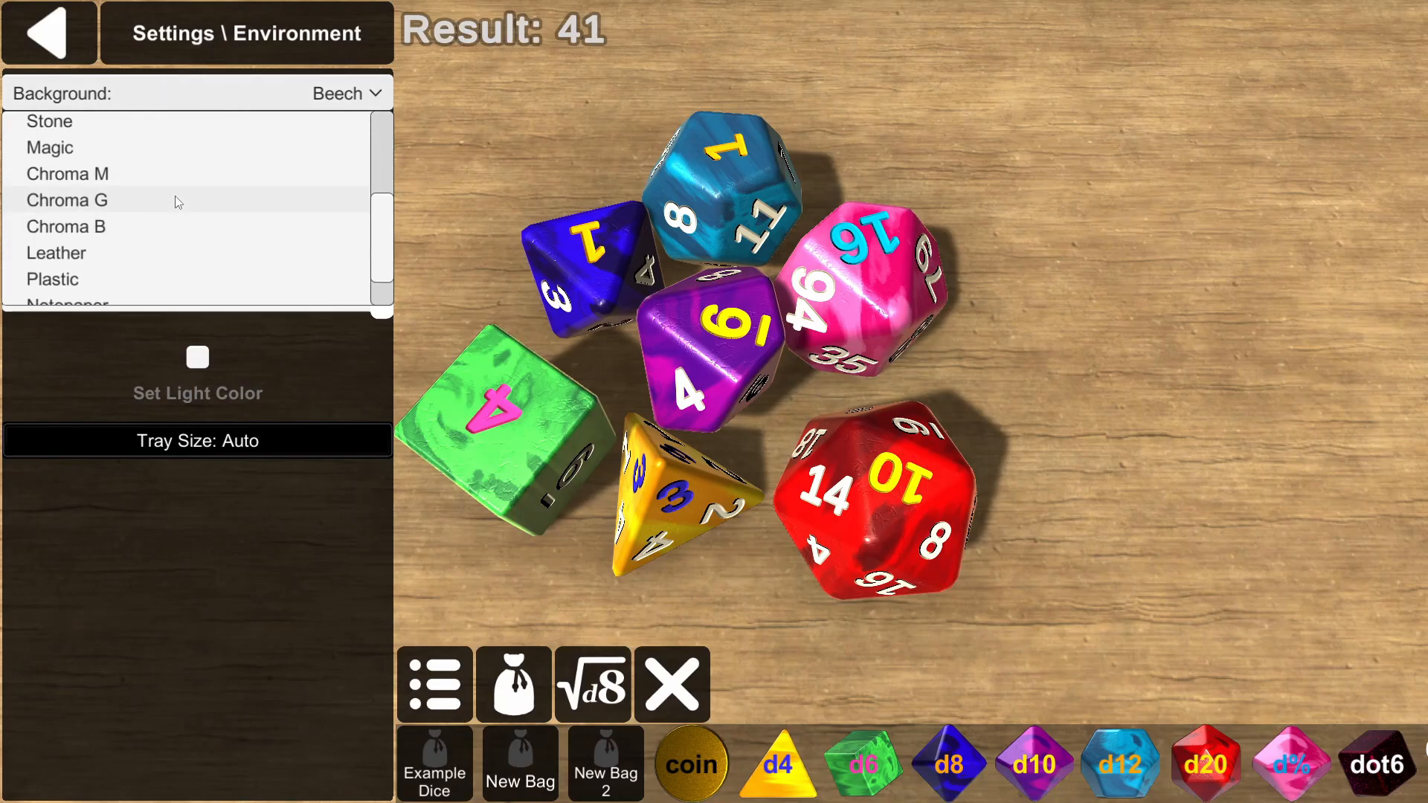
left_click(67, 174)
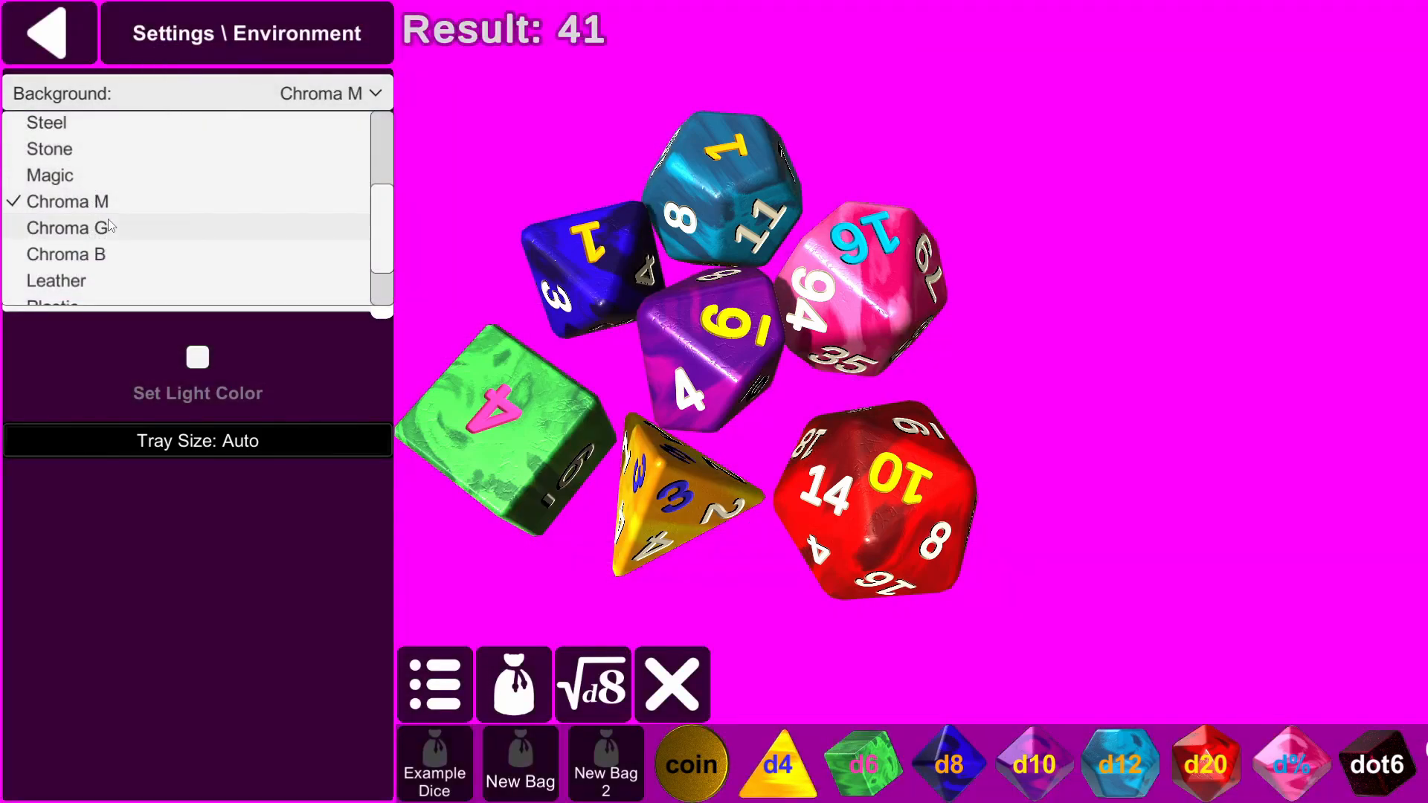
left_click(66, 255)
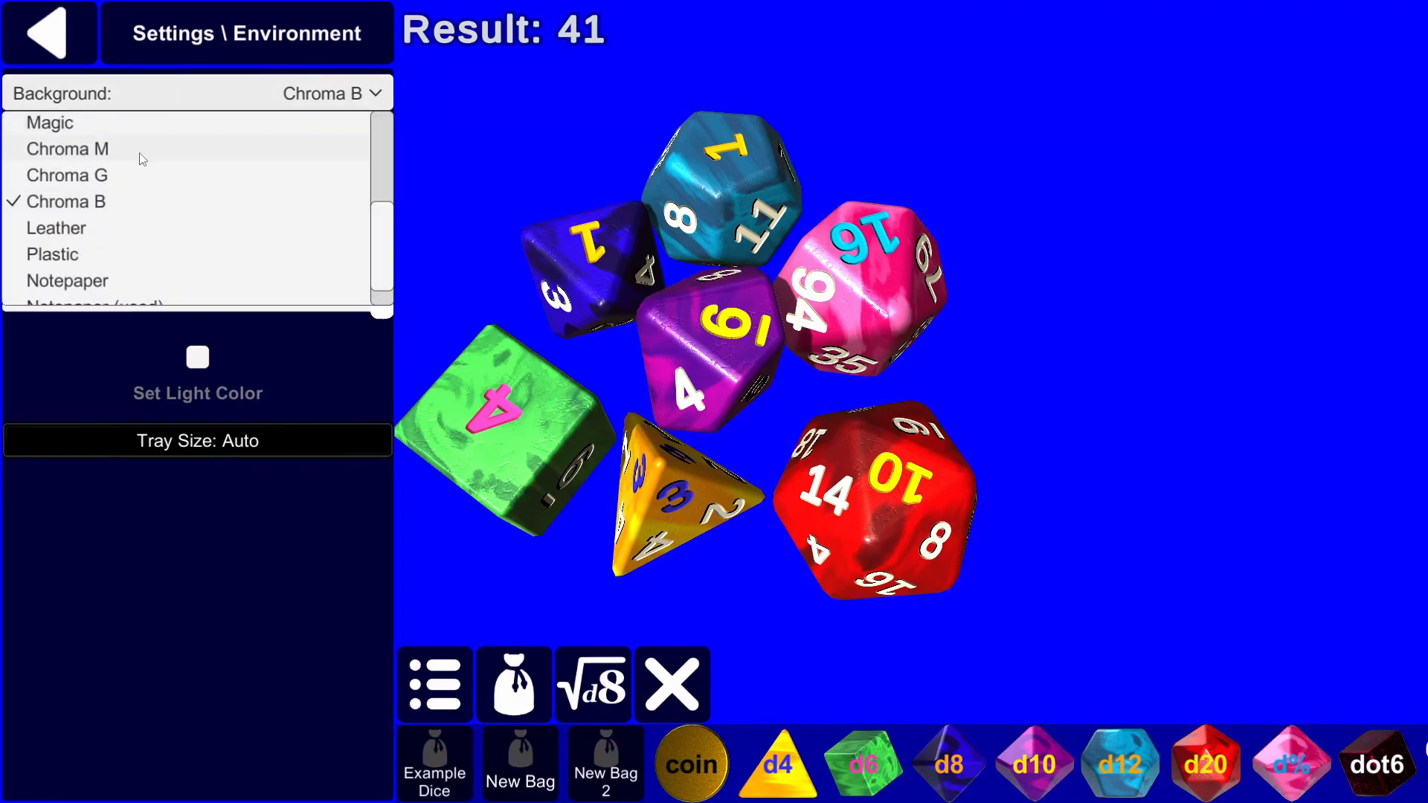
left_click(67, 149)
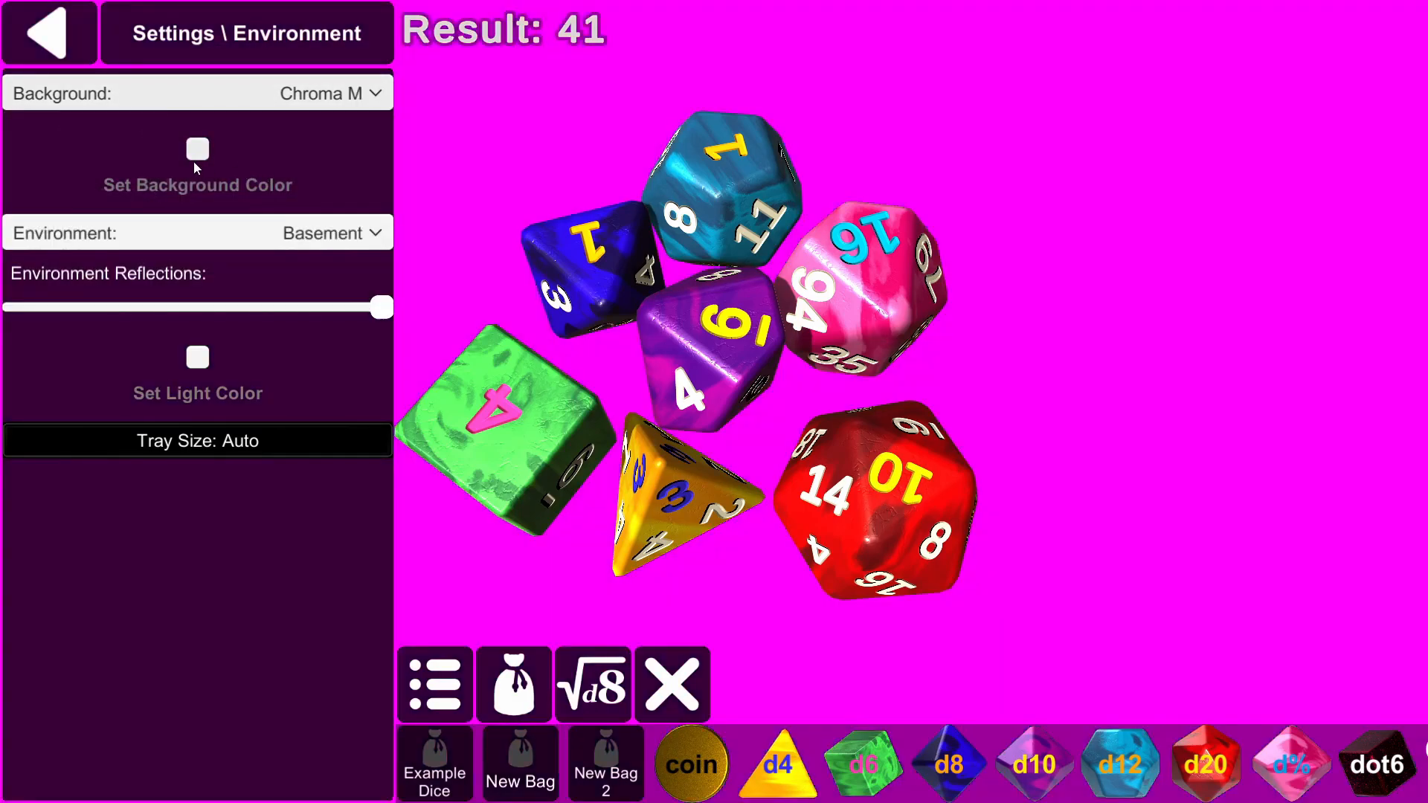
Enable Set Background Color and nudge its hue to a tweaked magenta.
left_click(198, 149)
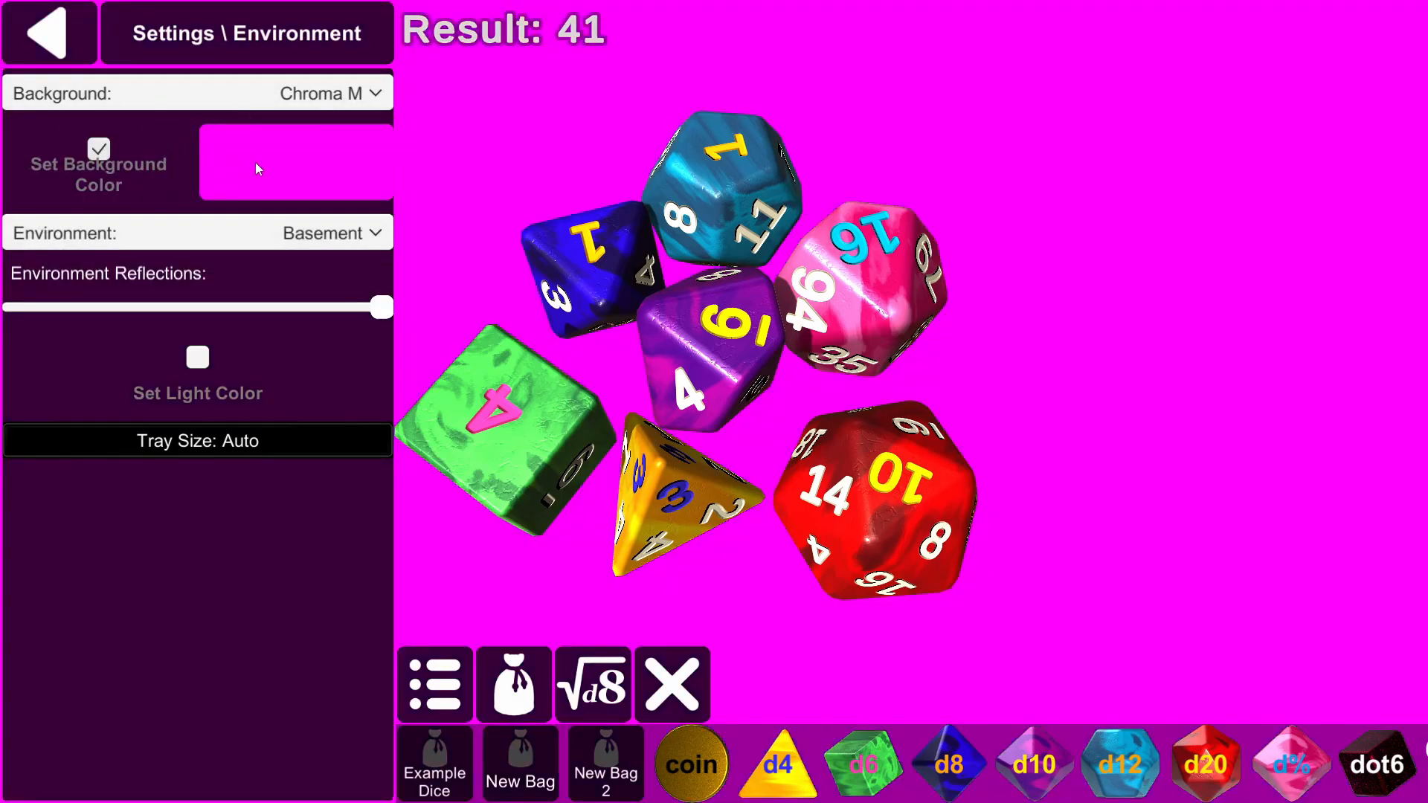
left_click(294, 162)
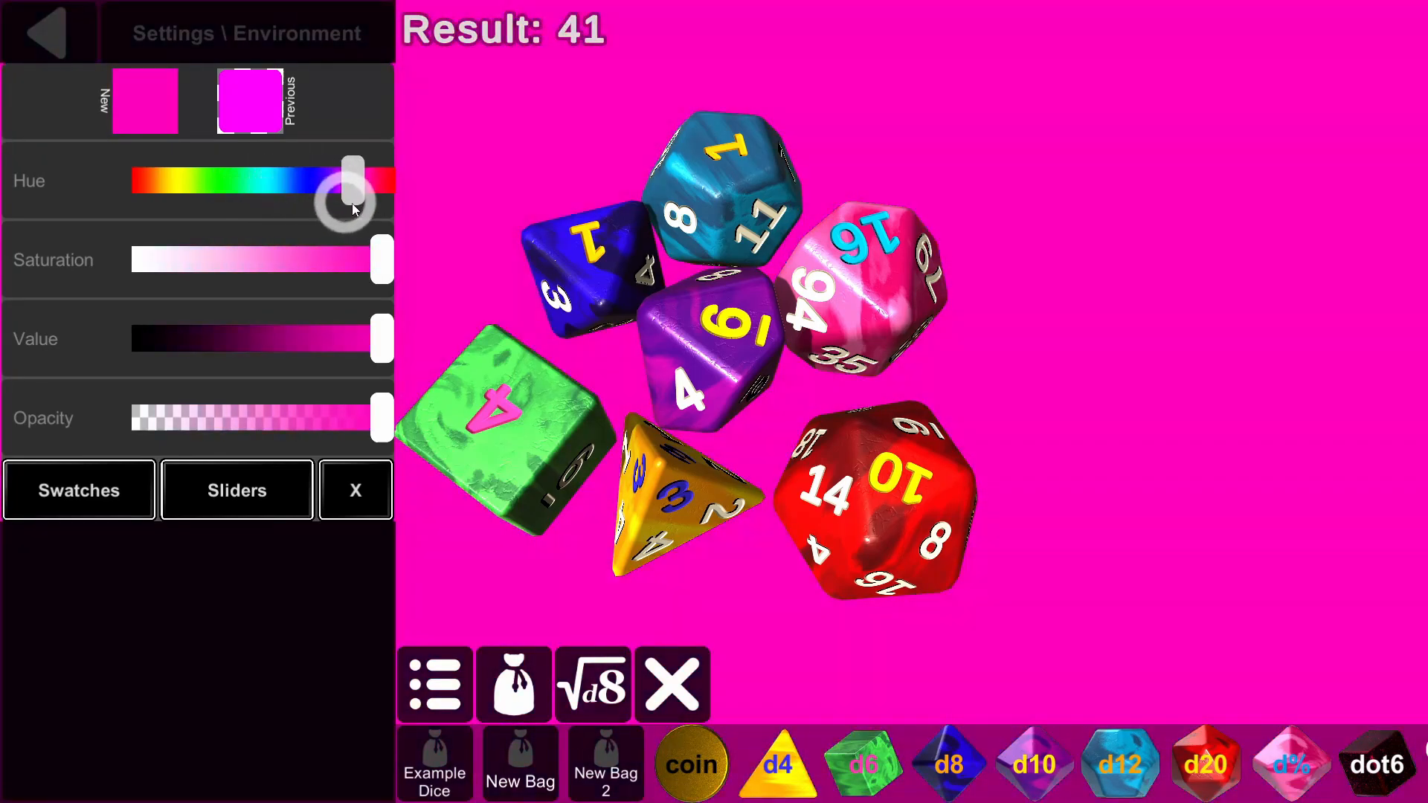
left_click(354, 489)
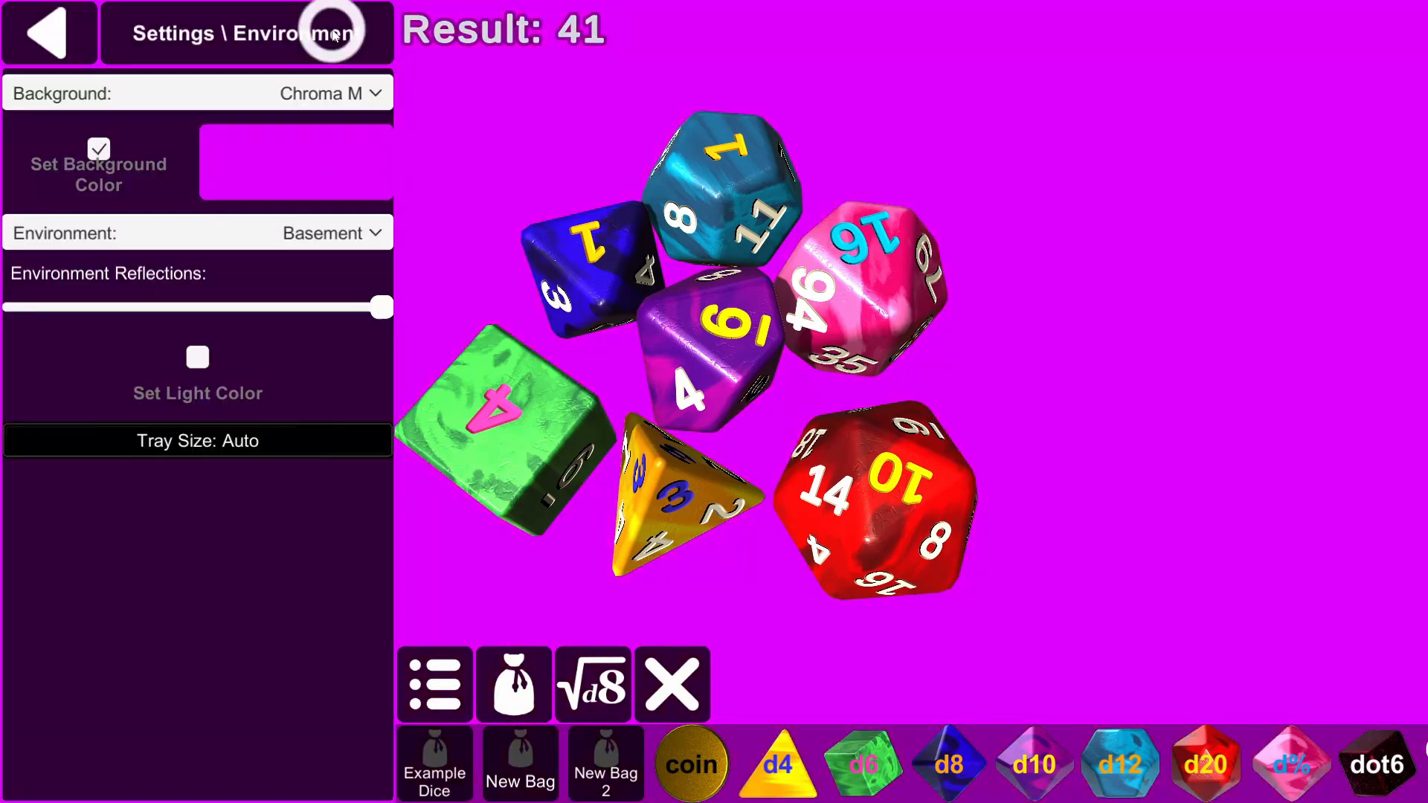
left_click(100, 151)
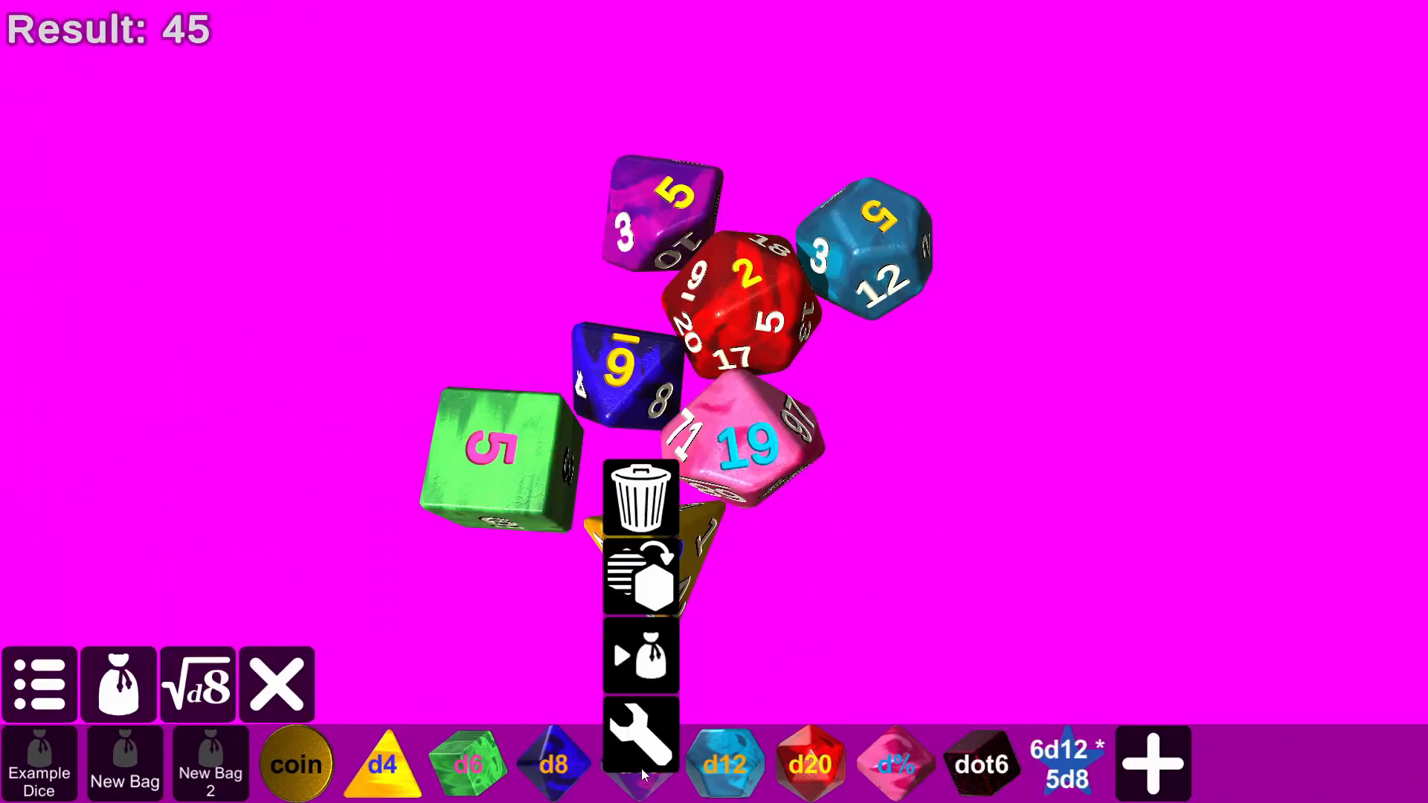
Edit the d10 die and change its Die Color A to a dark blue.
left_click(640, 716)
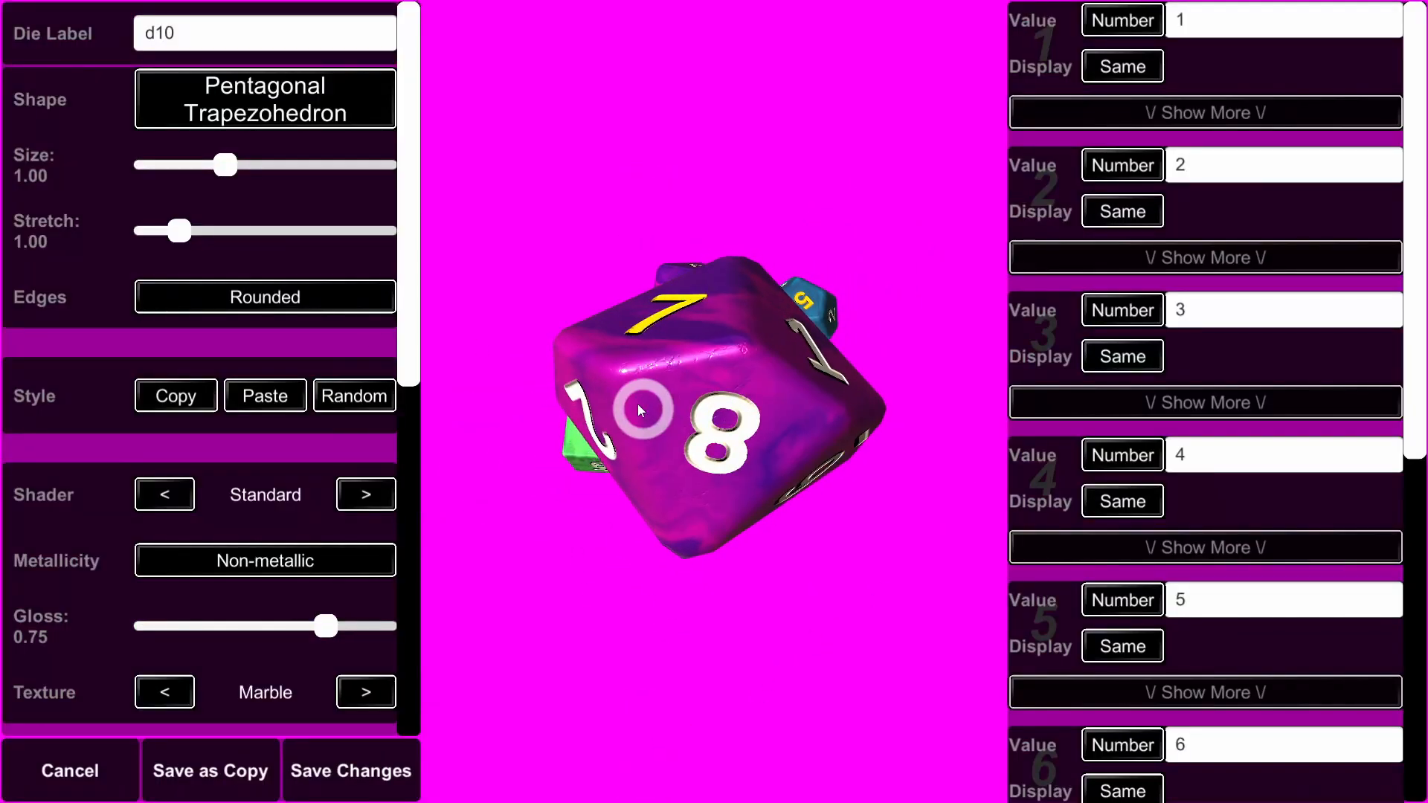
scroll("down", 3)
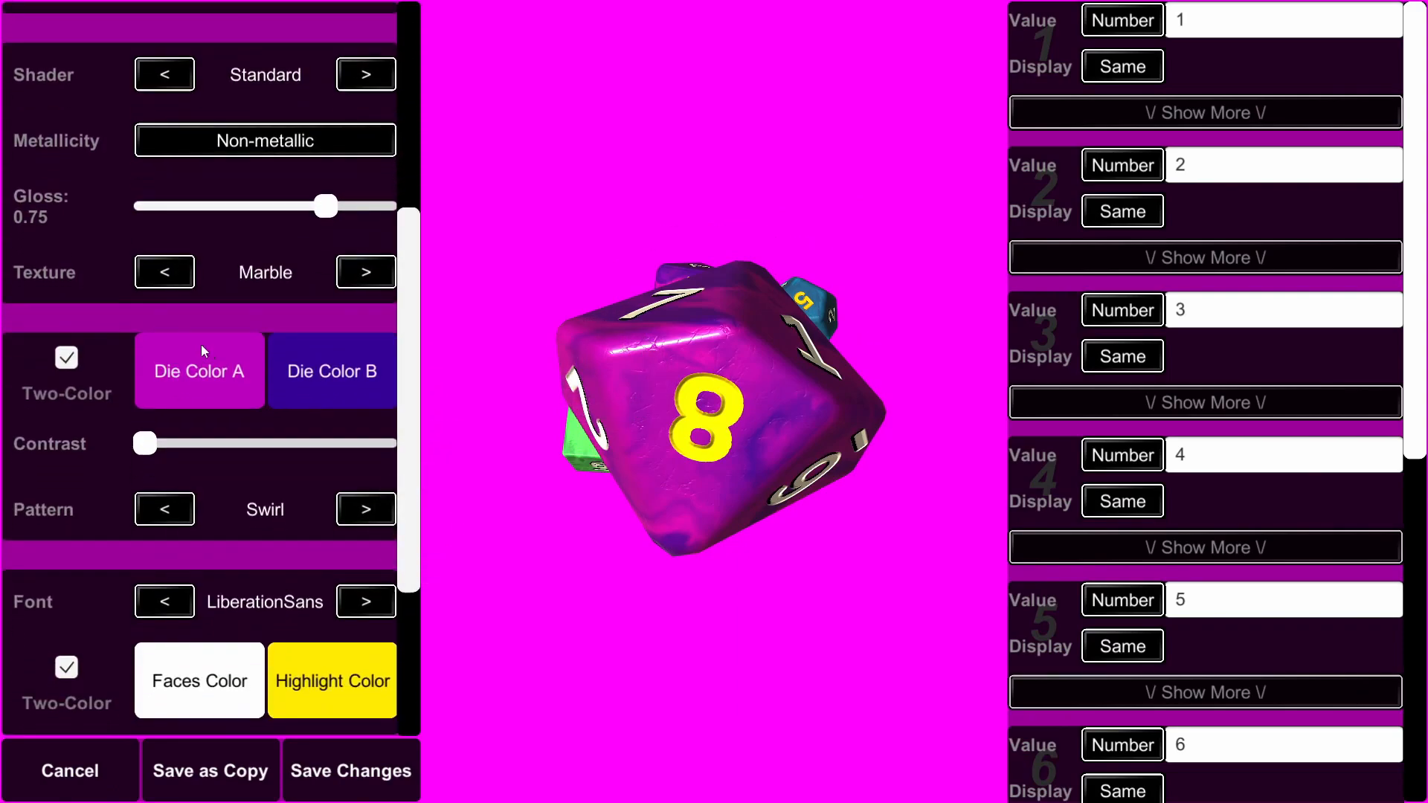
left_click(198, 371)
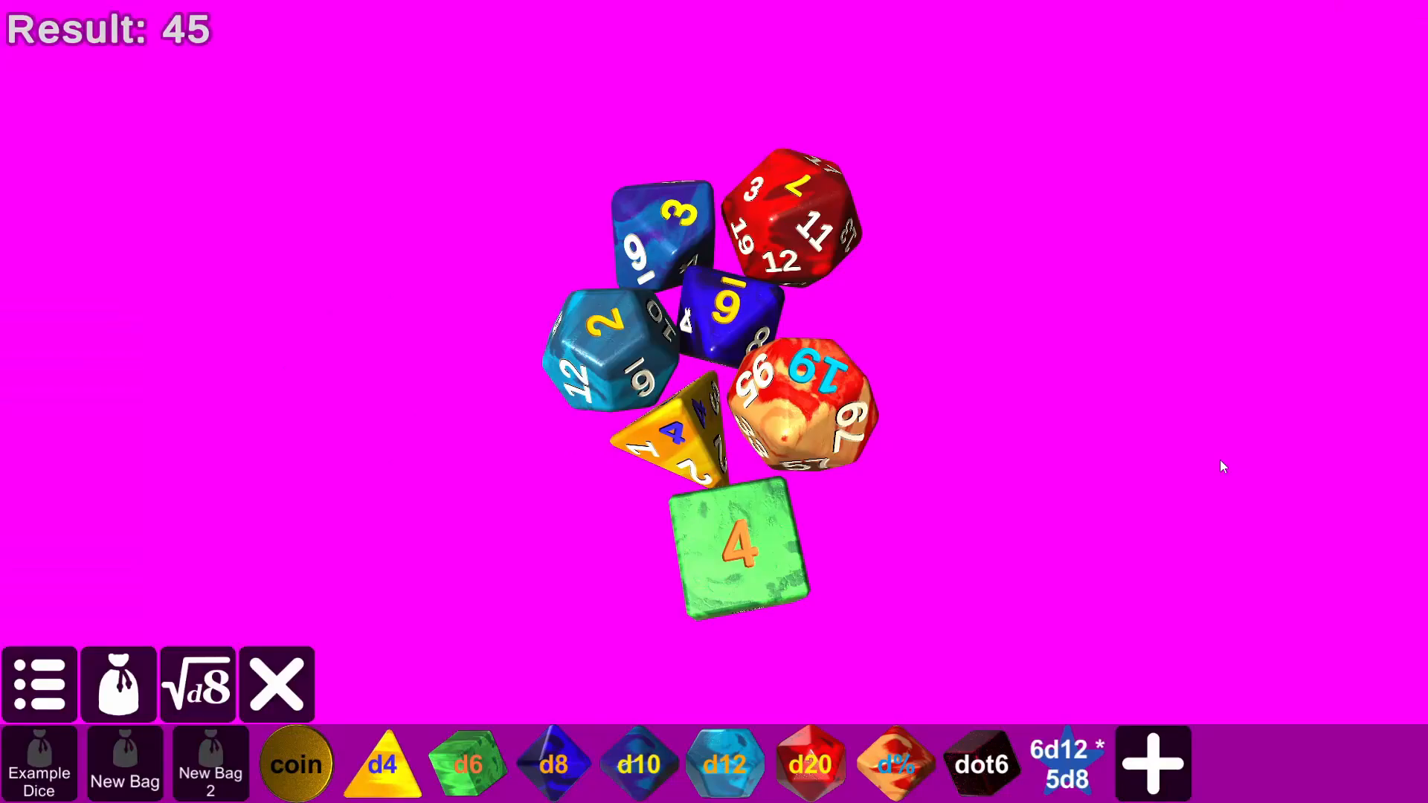
mouse_move(1271, 470)
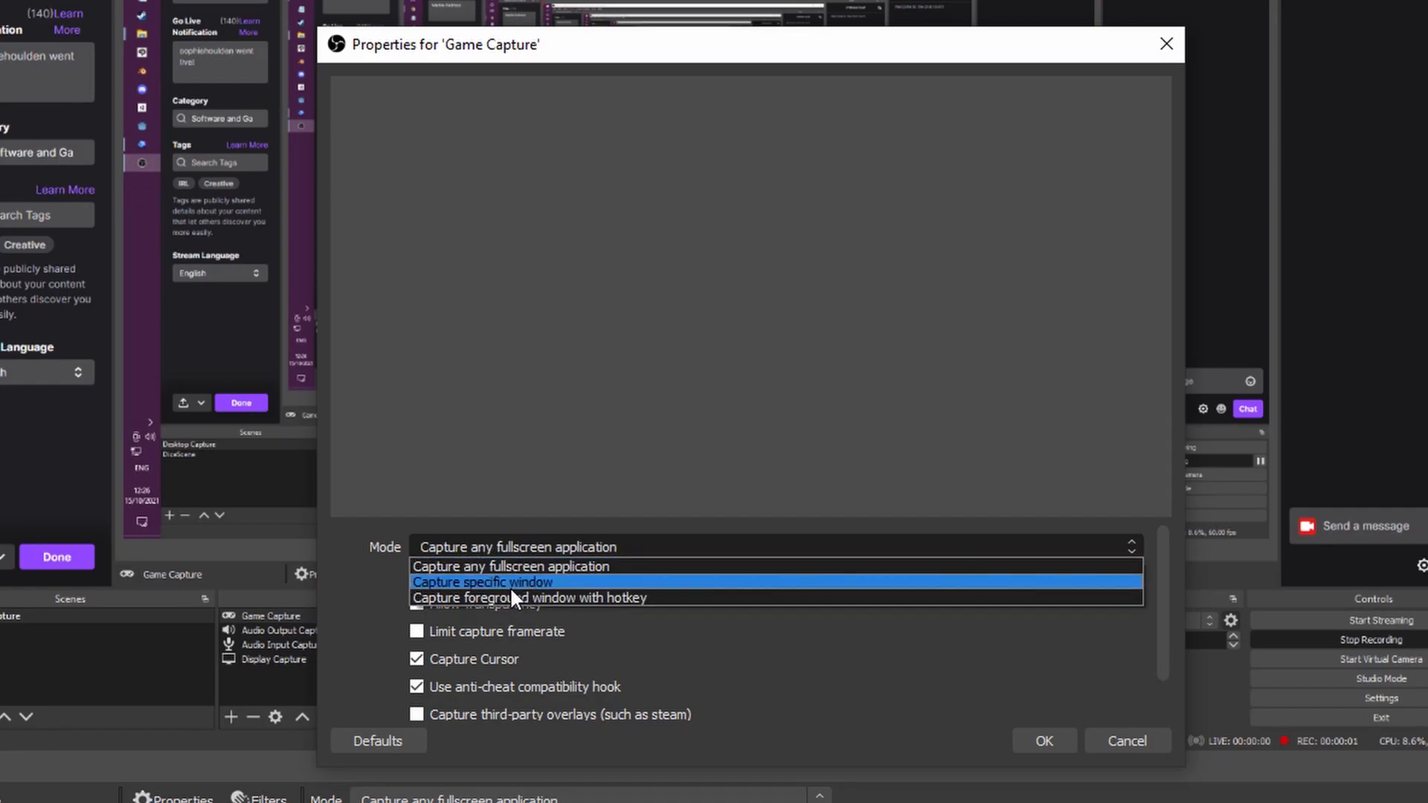
Set Game Capture to capture the specific Sophie's Dice window and confirm.
left_click(482, 582)
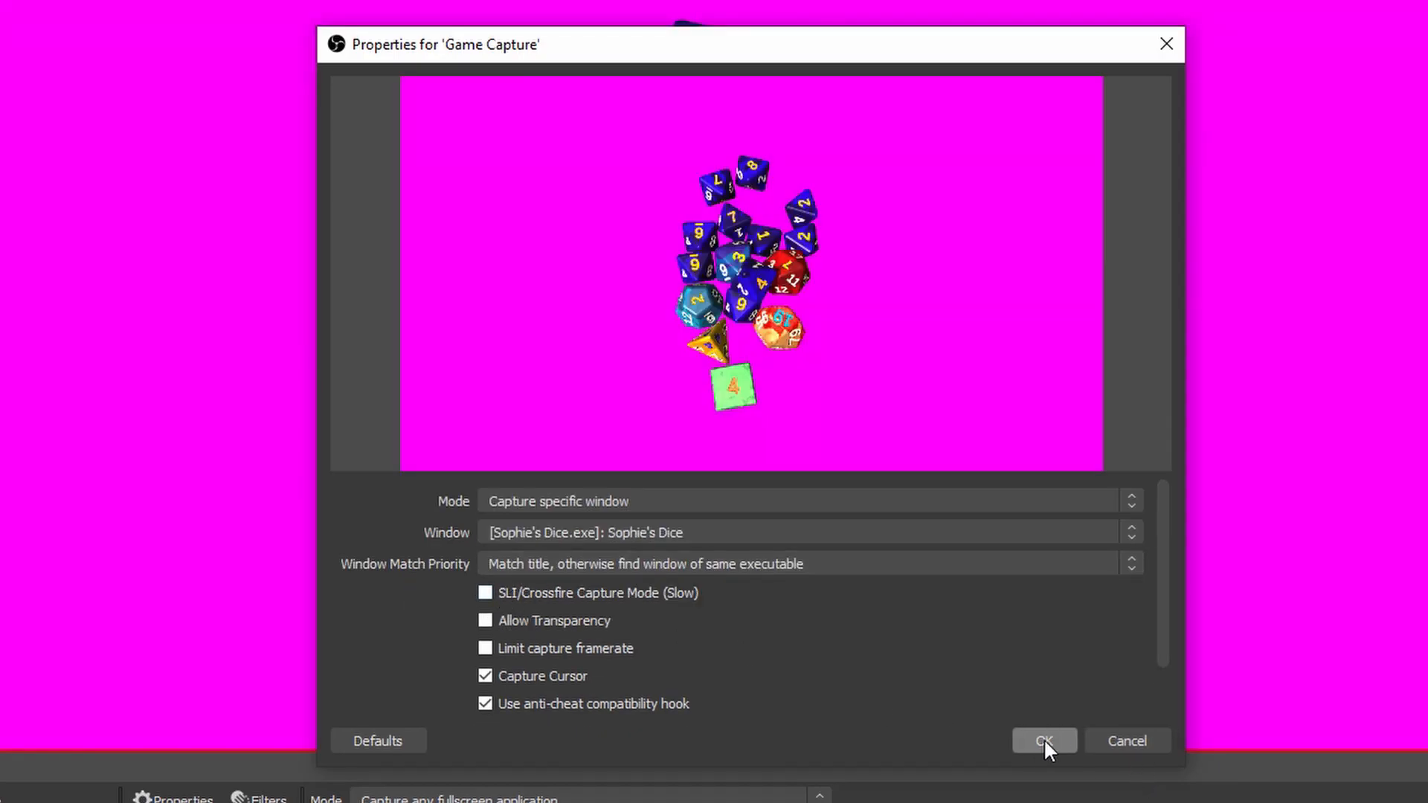
left_click(1044, 740)
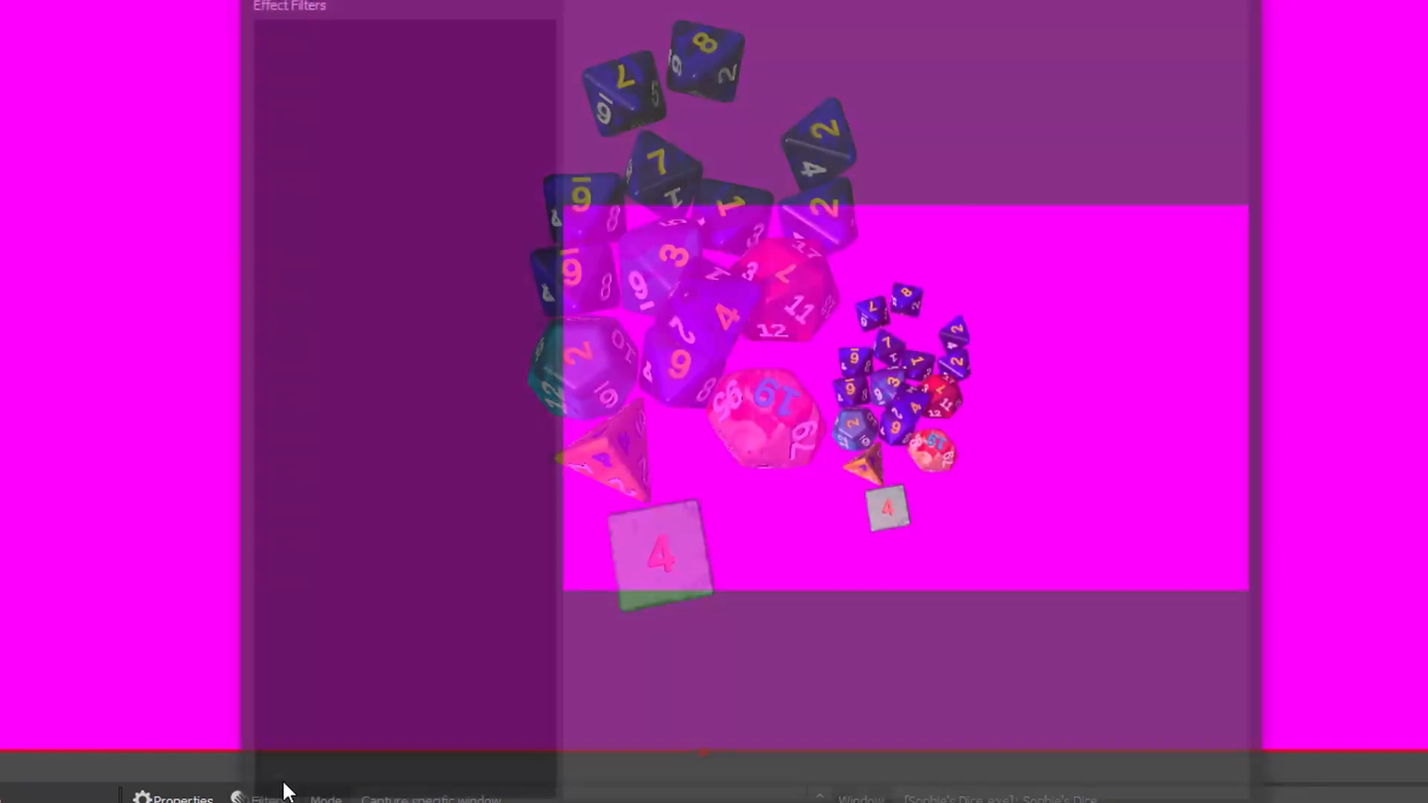
Add a Chroma Key filter to the Game Capture source.
left_click(265, 799)
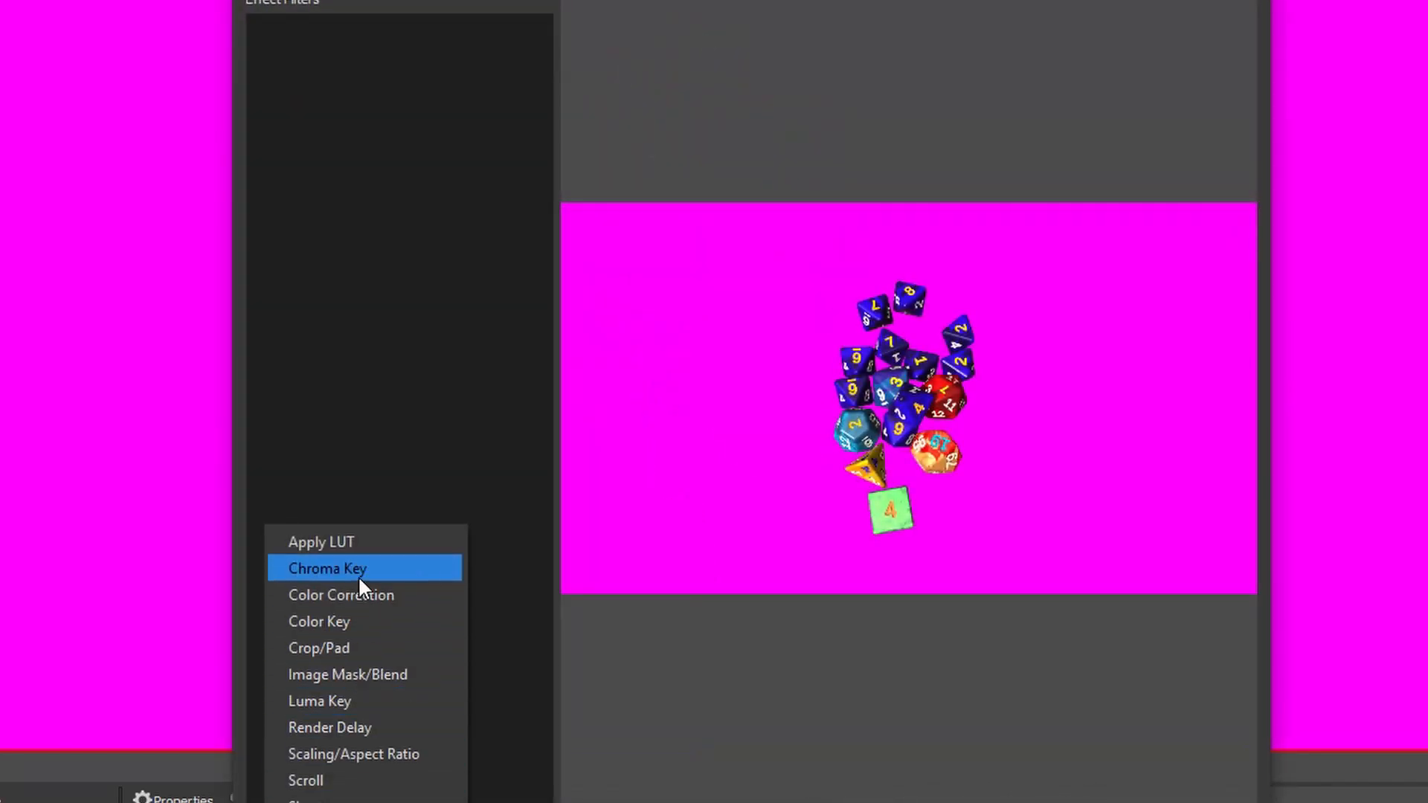
left_click(328, 568)
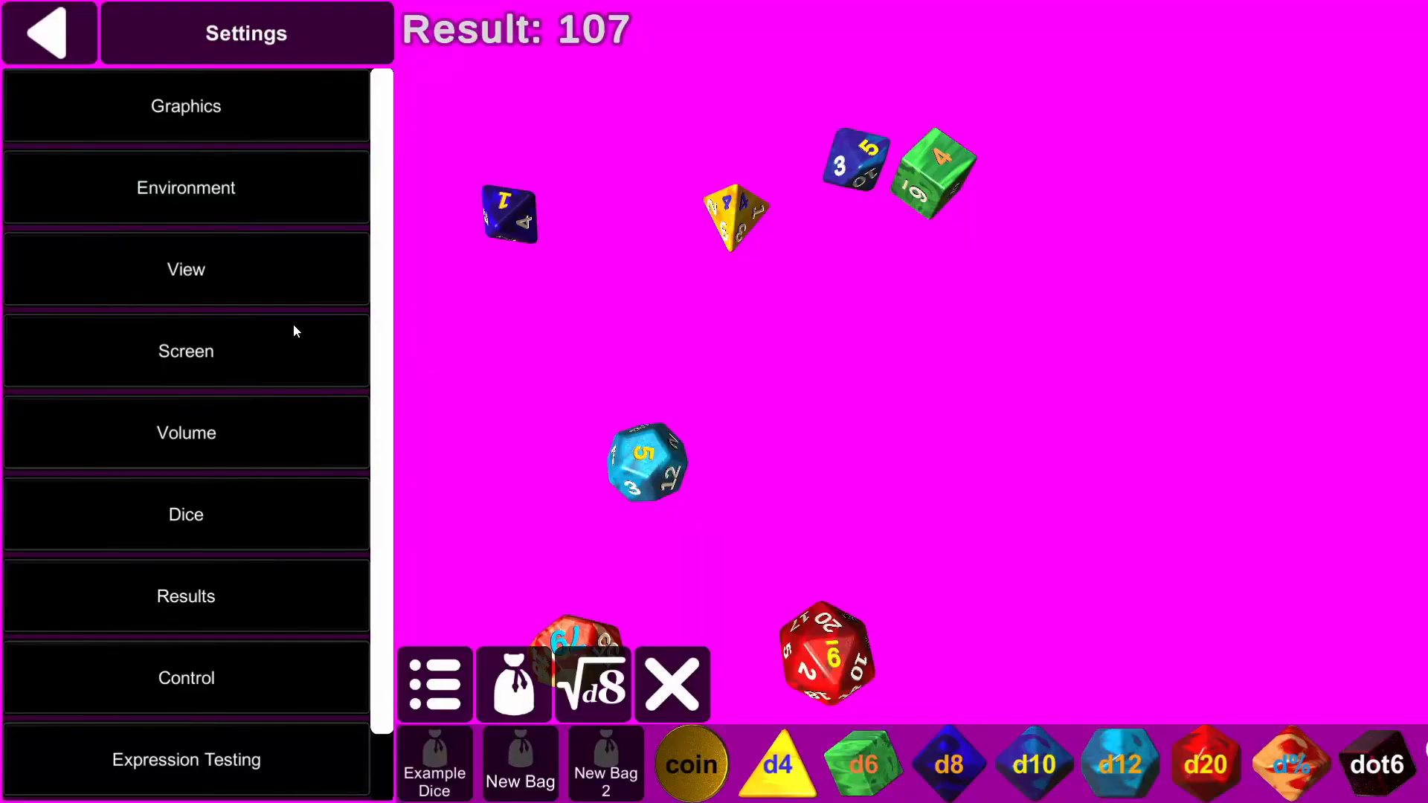
In Dice settings, set Group after rolls and Rotate to Read to Yes.
left_click(184, 513)
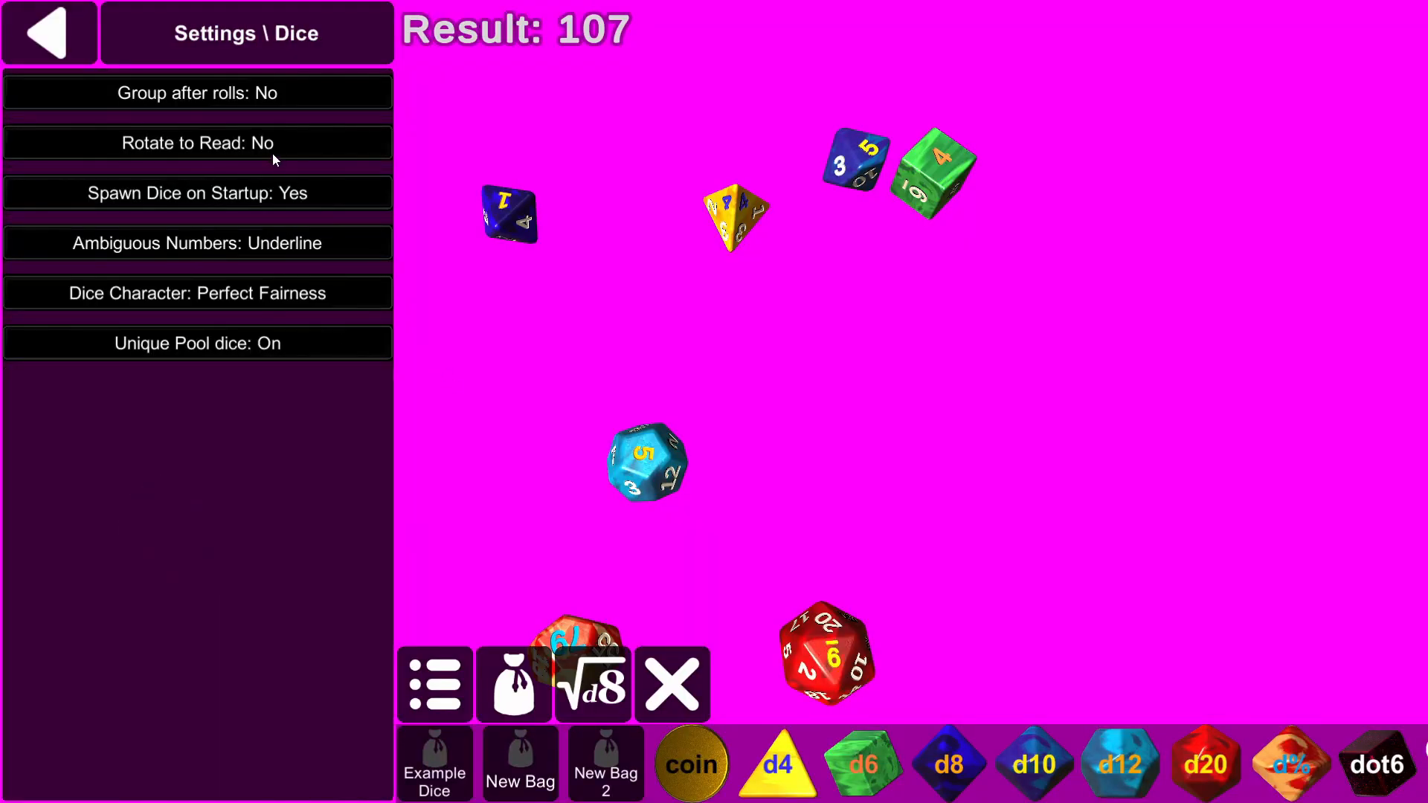
left_click(196, 92)
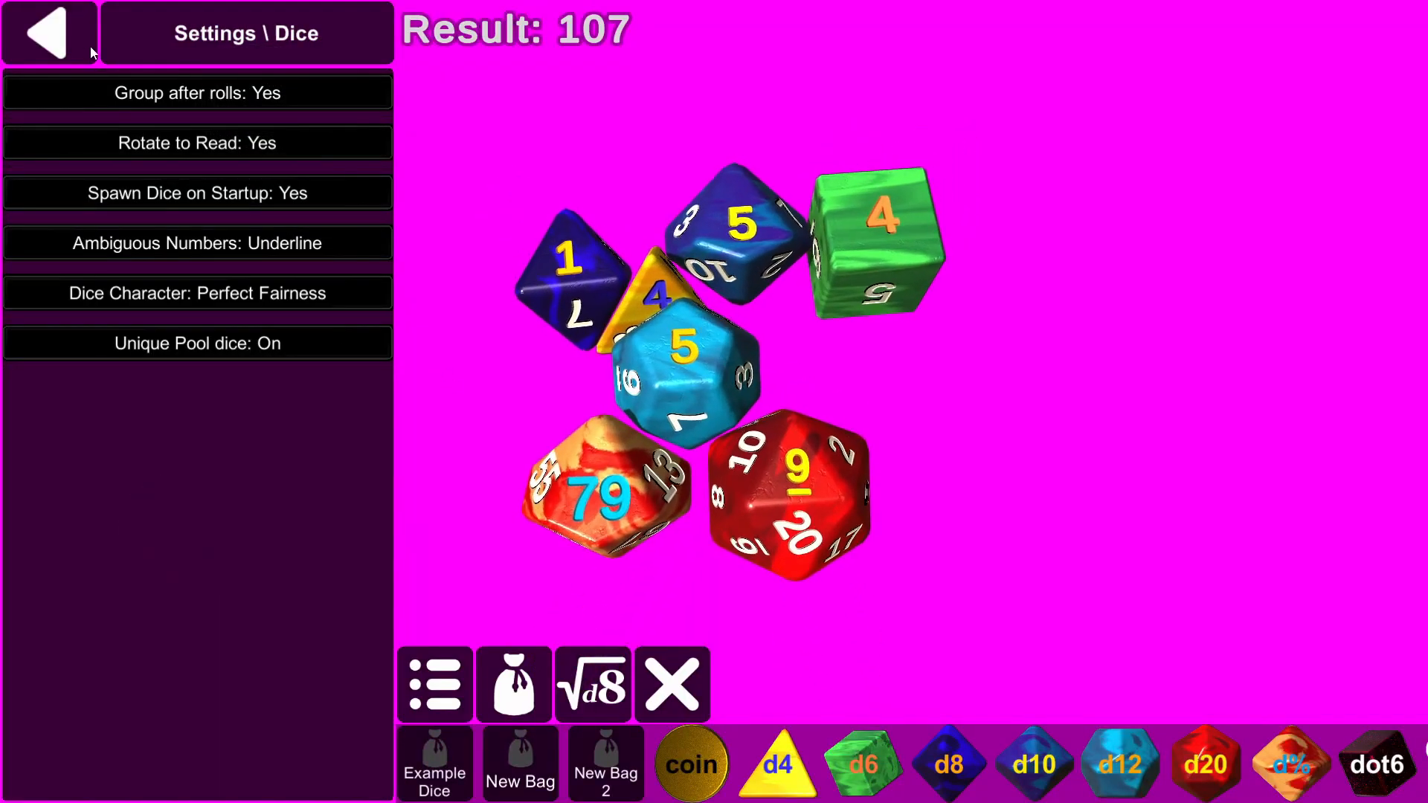
left_click(49, 32)
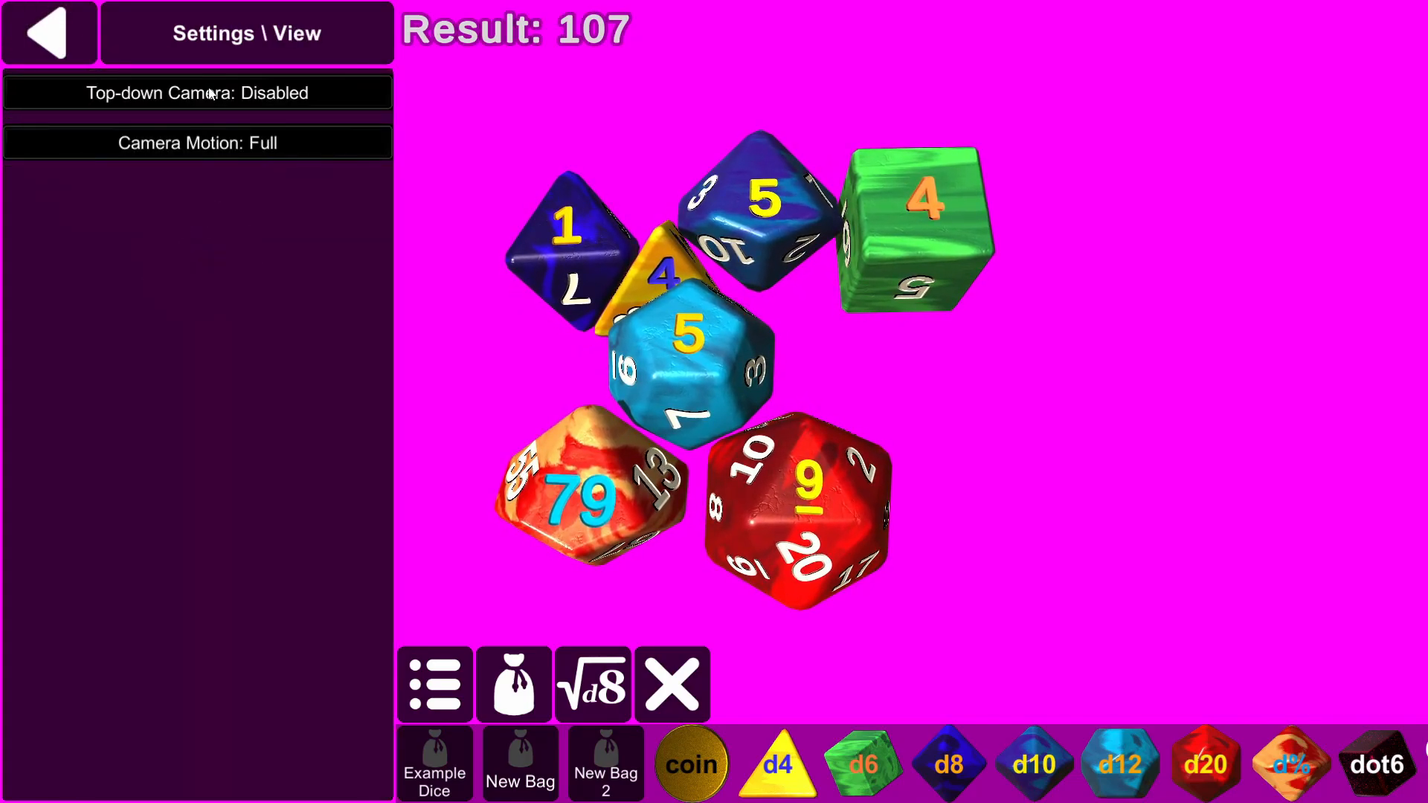
Enable the Top-down Camera and turn Motion Blur off in Graphics.
left_click(196, 92)
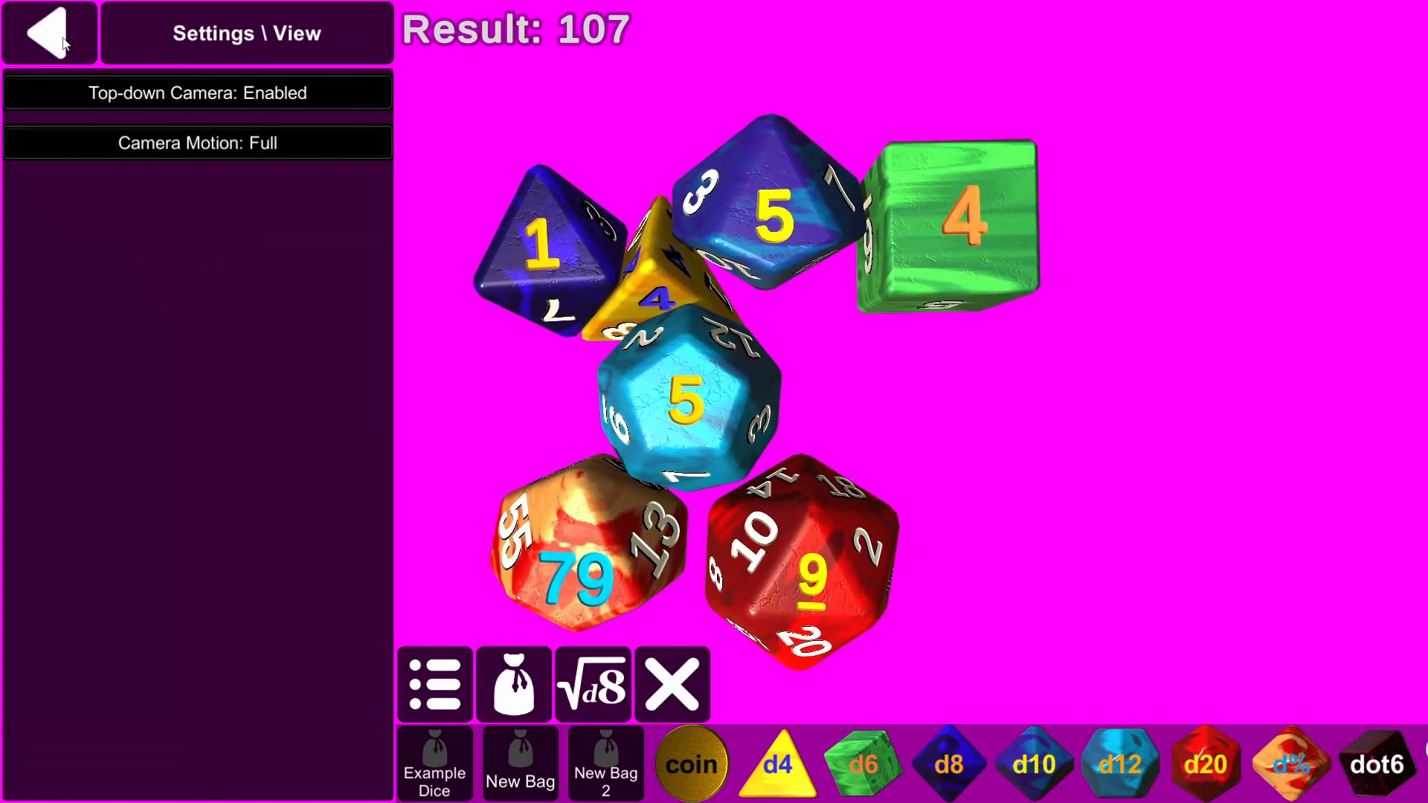
left_click(48, 33)
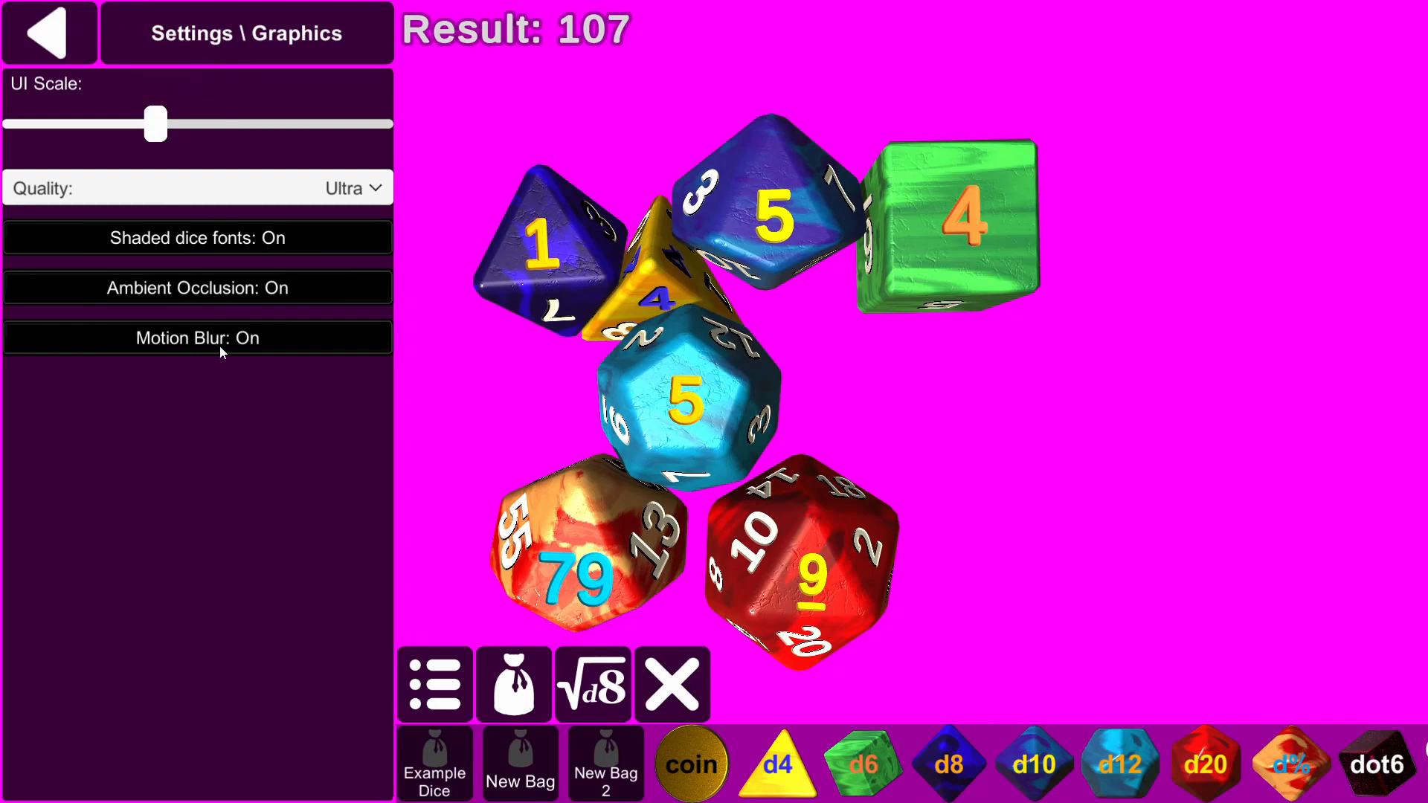
left_click(197, 338)
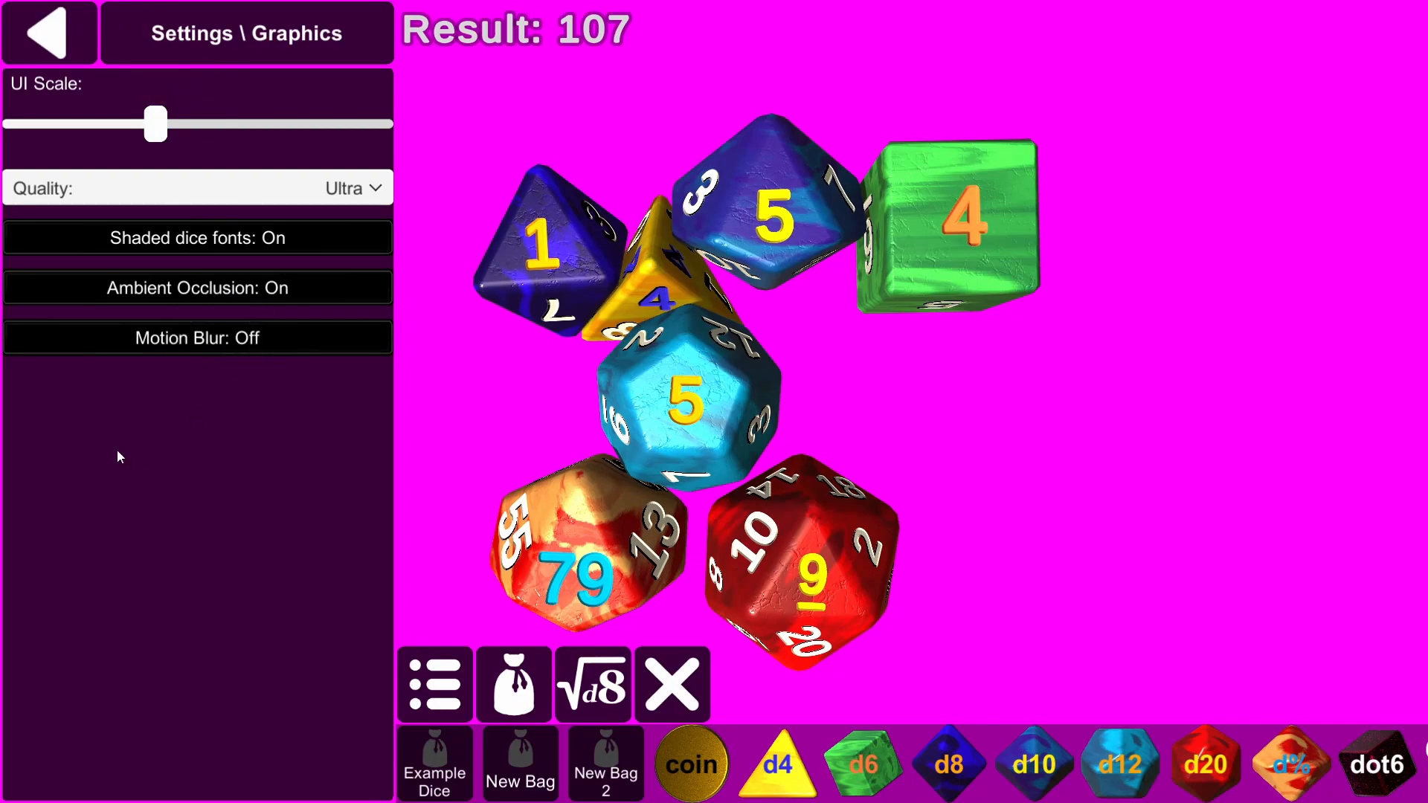